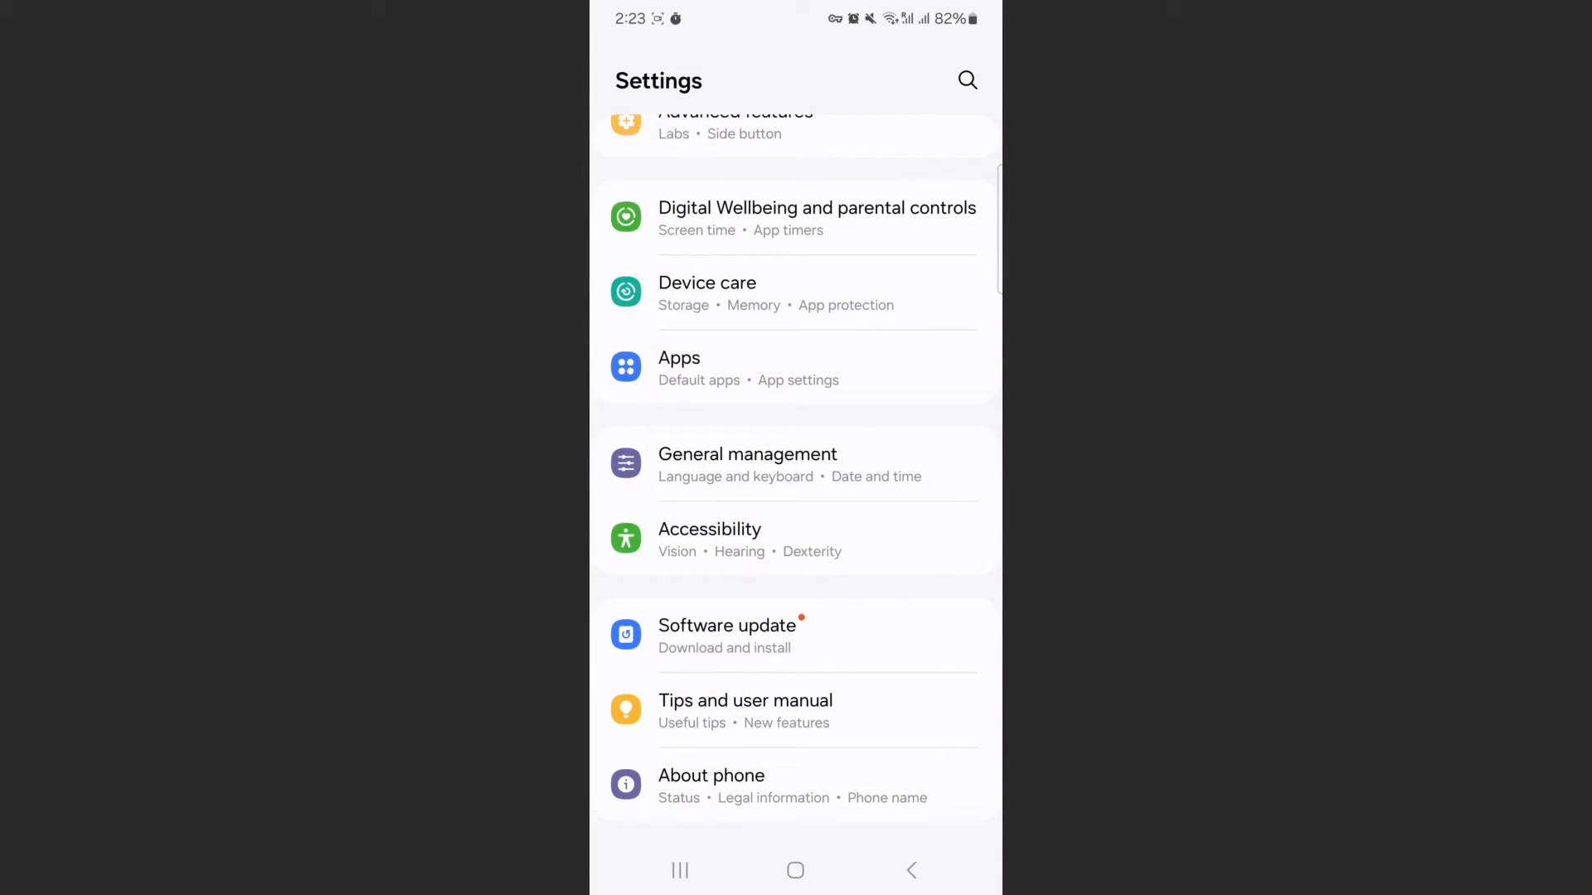
# Step: Go to the About phone page from the main Settings list
pyautogui.click(710, 776)
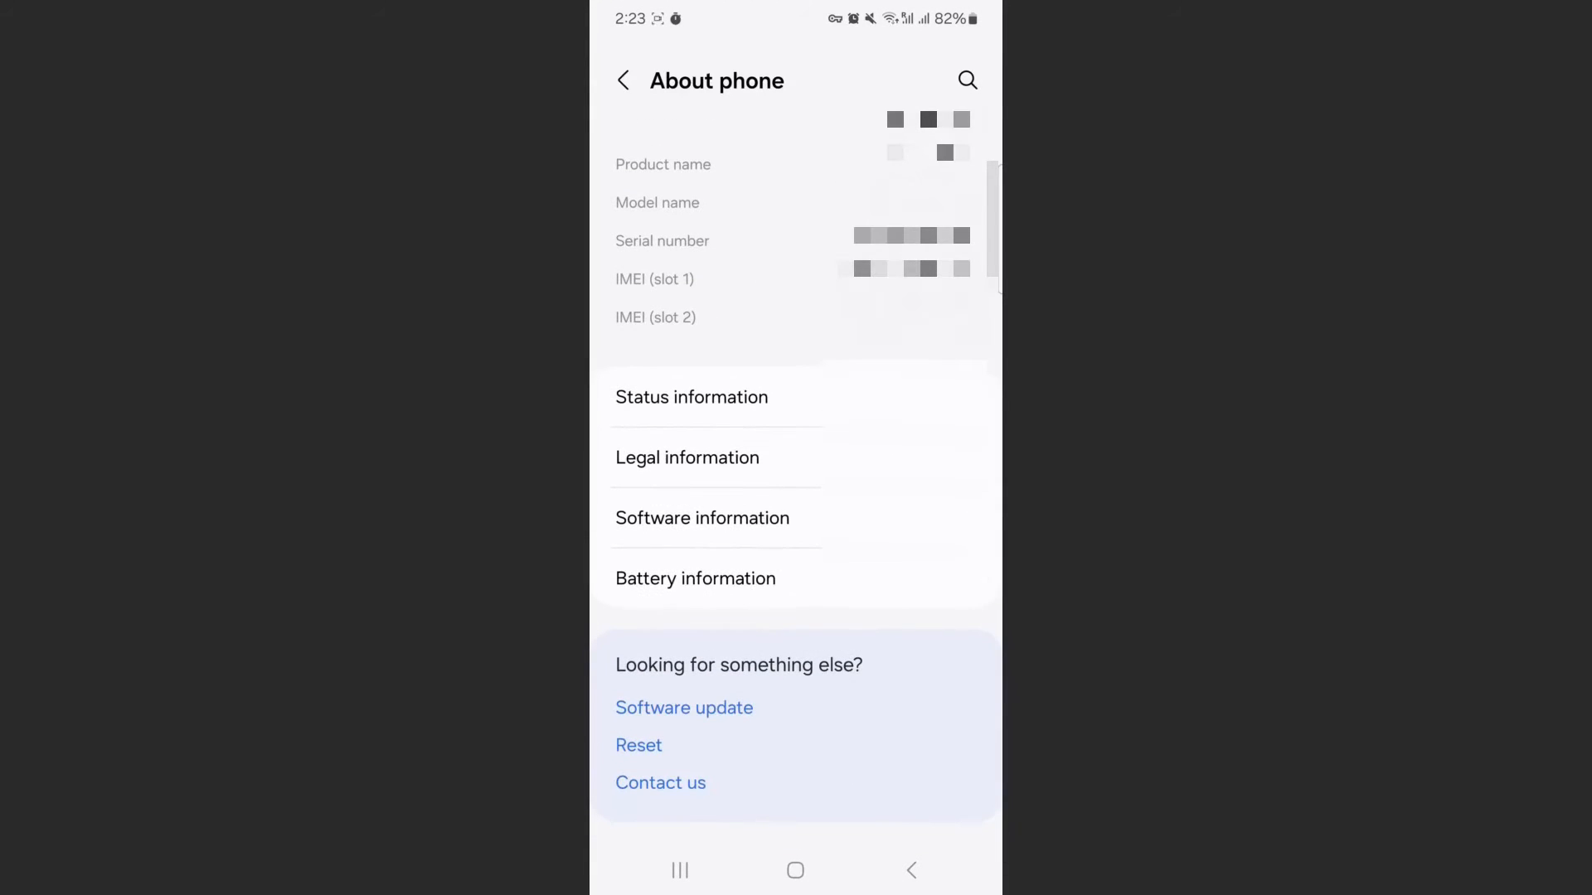
pyautogui.click(702, 518)
pyautogui.write('one u')
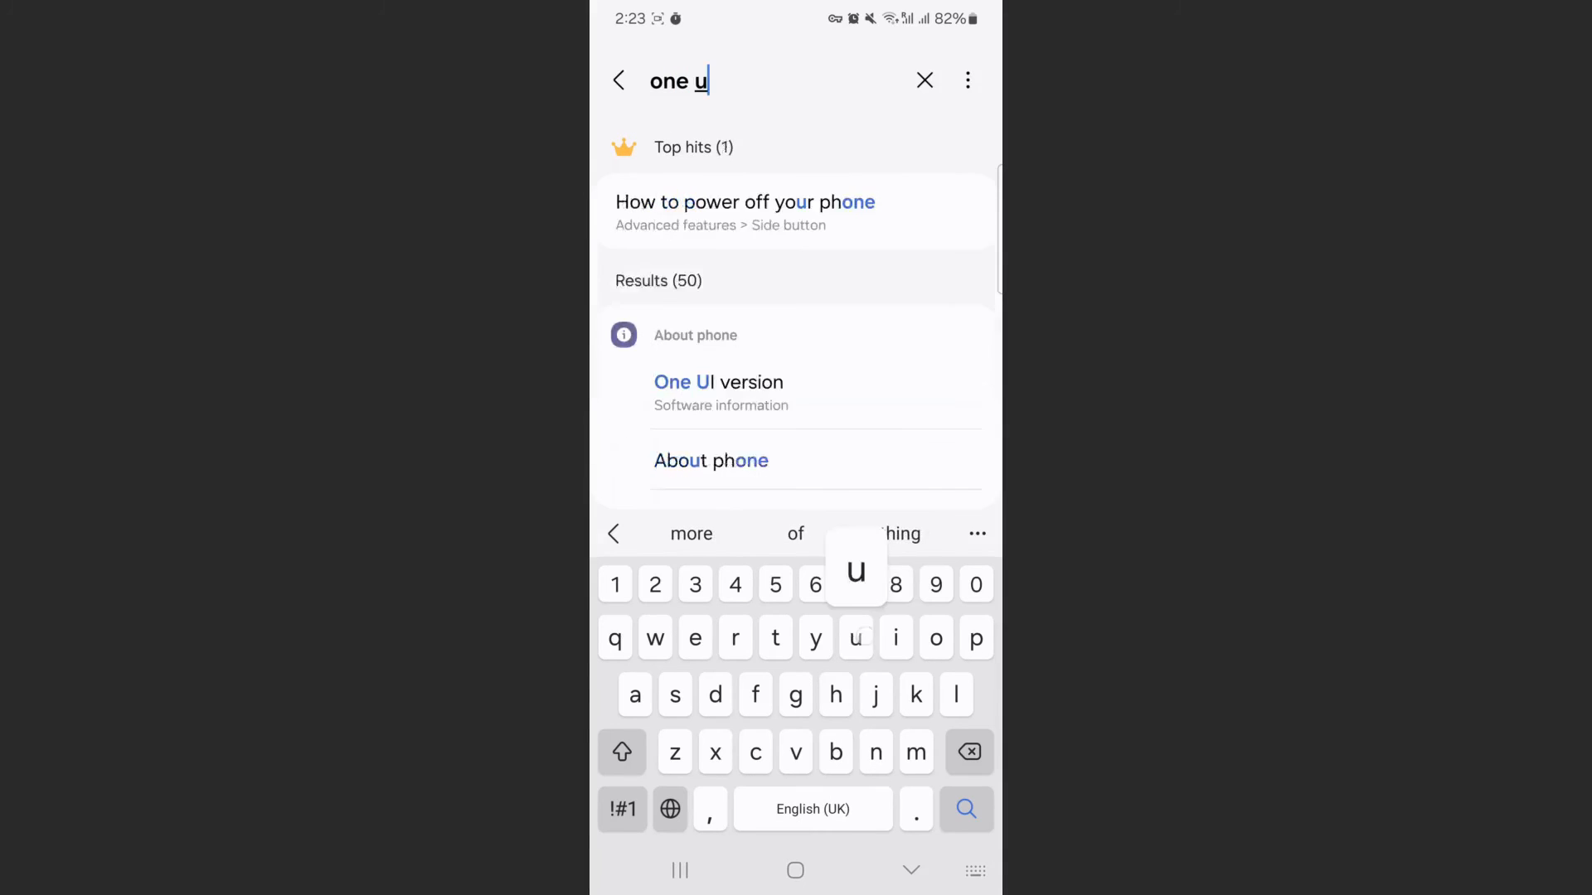
# Step: Search settings for 'one ui' and pick the One UI version result, showing version 6.0
pyautogui.click(896, 637)
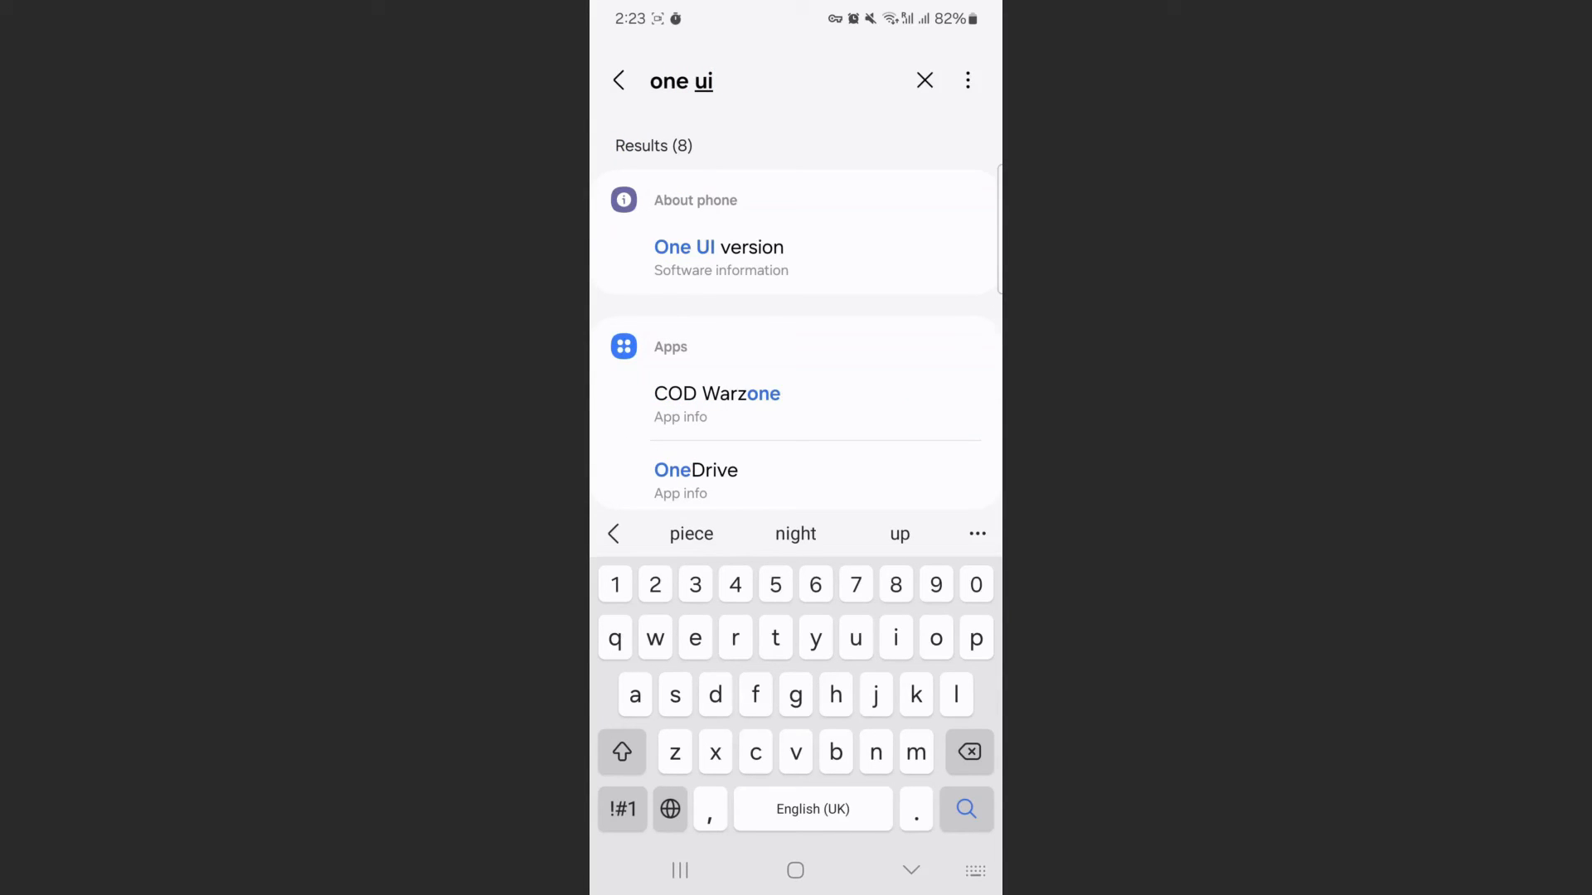
pyautogui.click(719, 258)
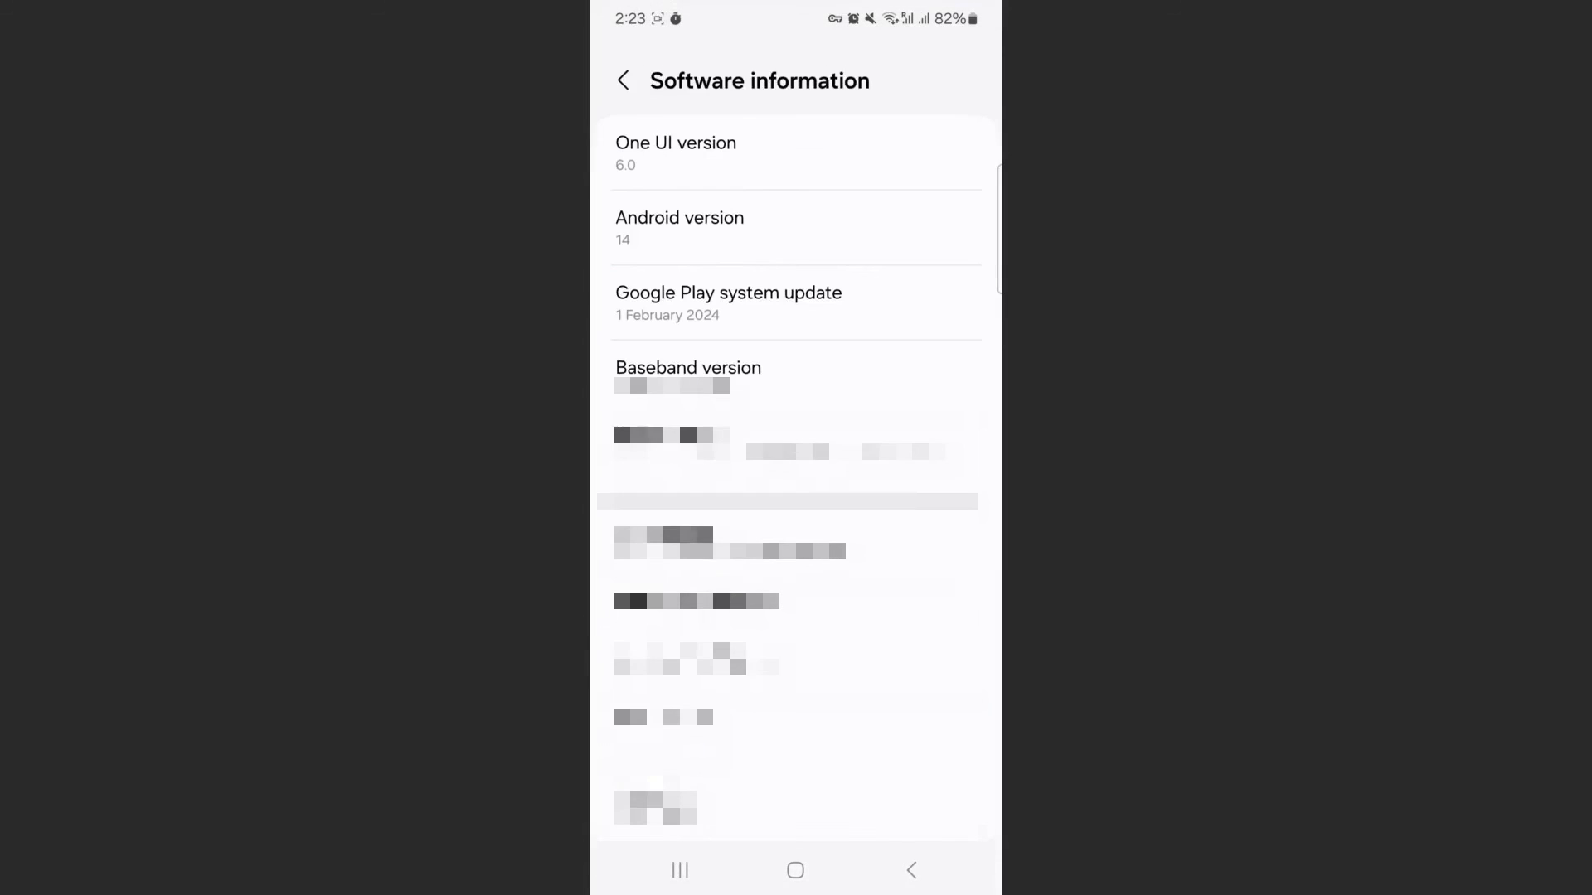